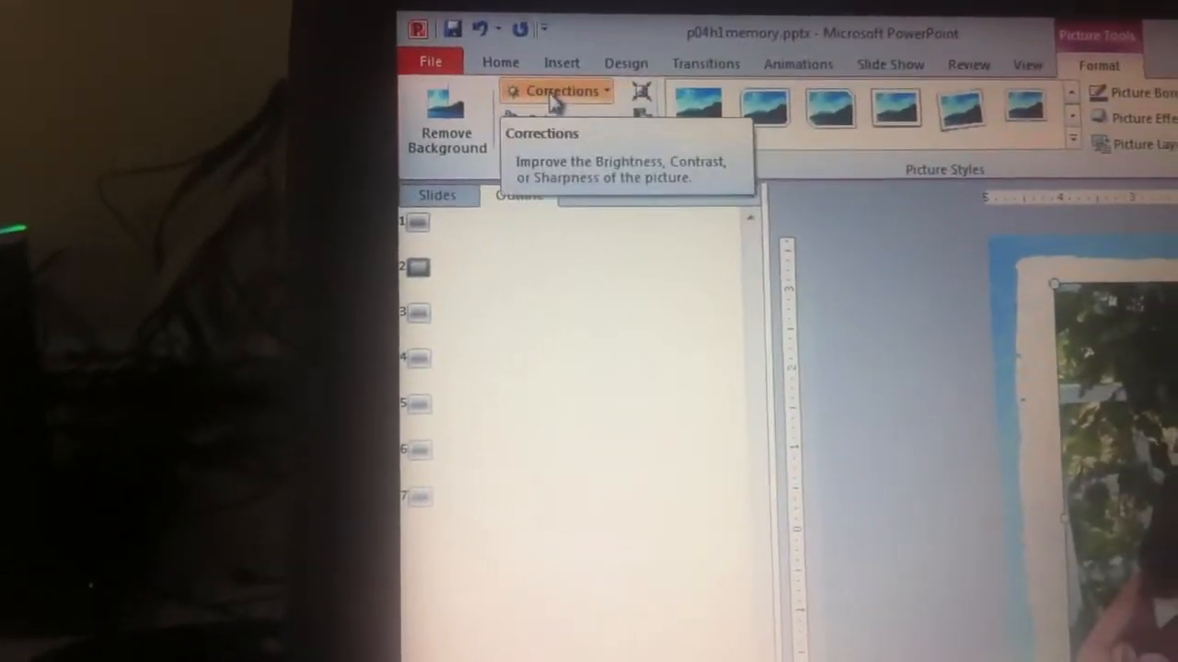
# Show the Corrections gallery of brightness and contrast presets for the selected photo.
pyautogui.click(556, 91)
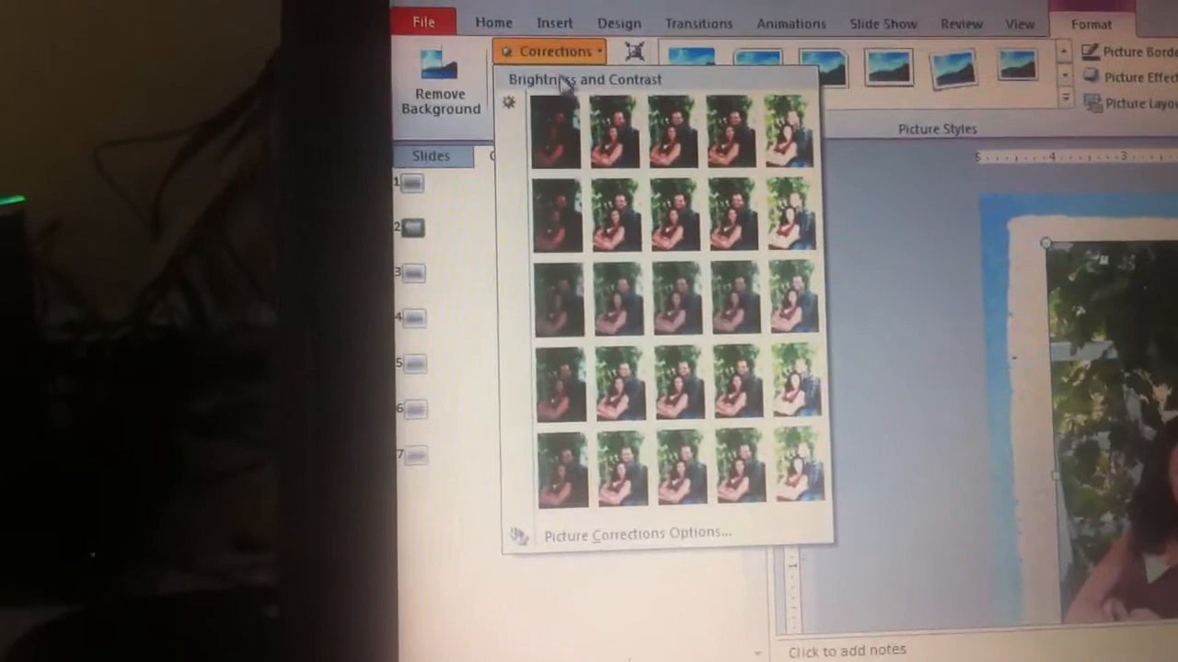
pyautogui.moveTo(609, 131)
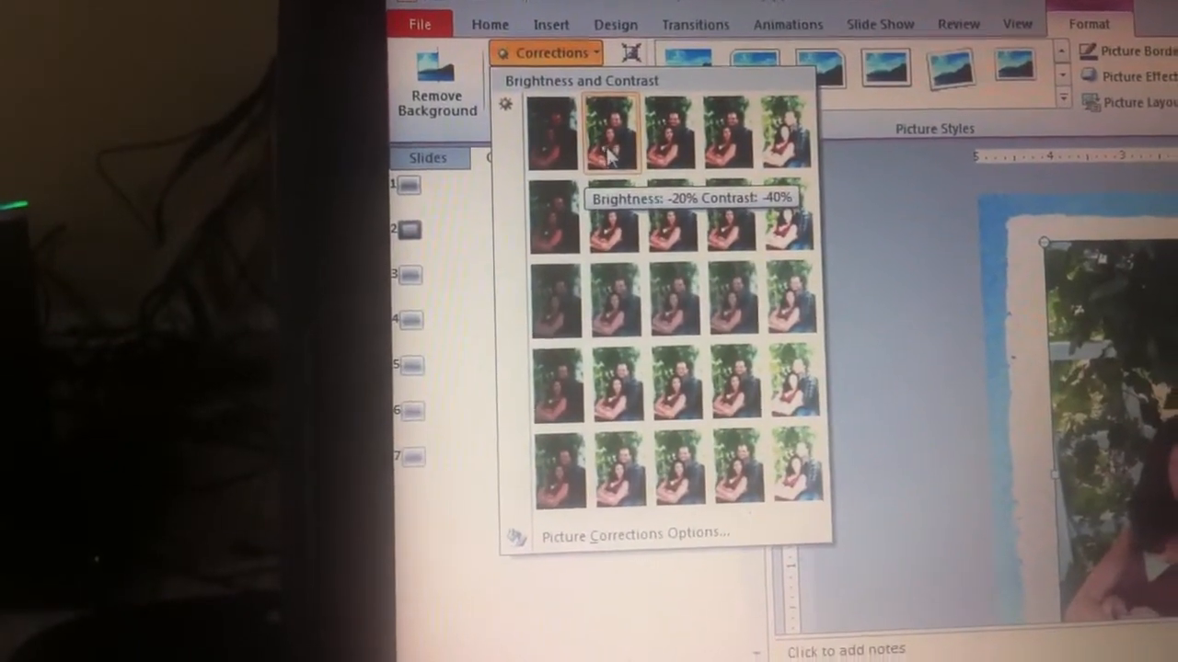